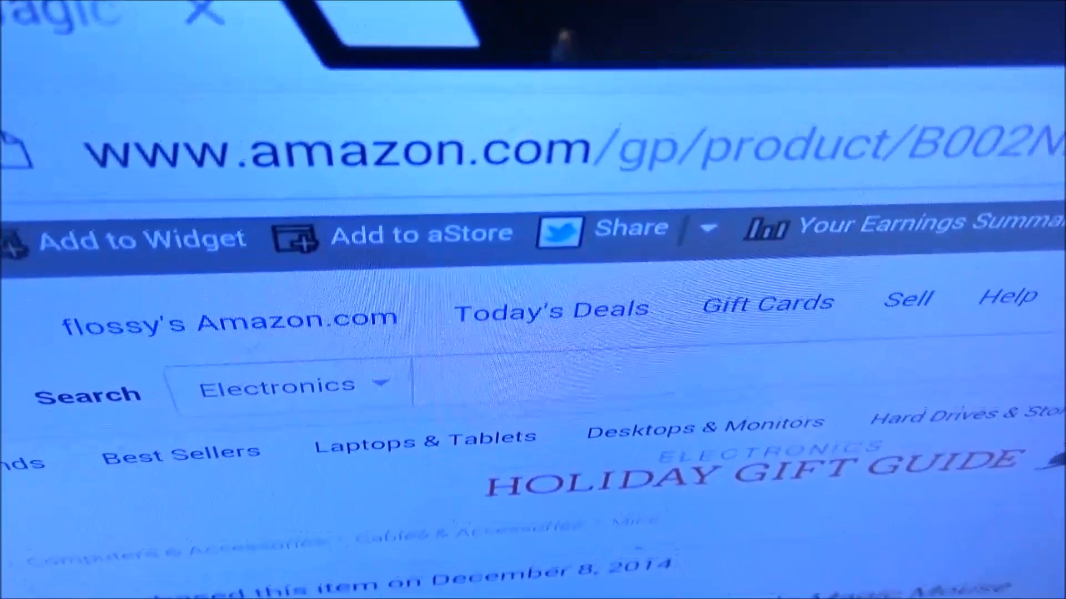
{"action": "scroll", "scroll_direction": "down", "scroll_amount": 3}
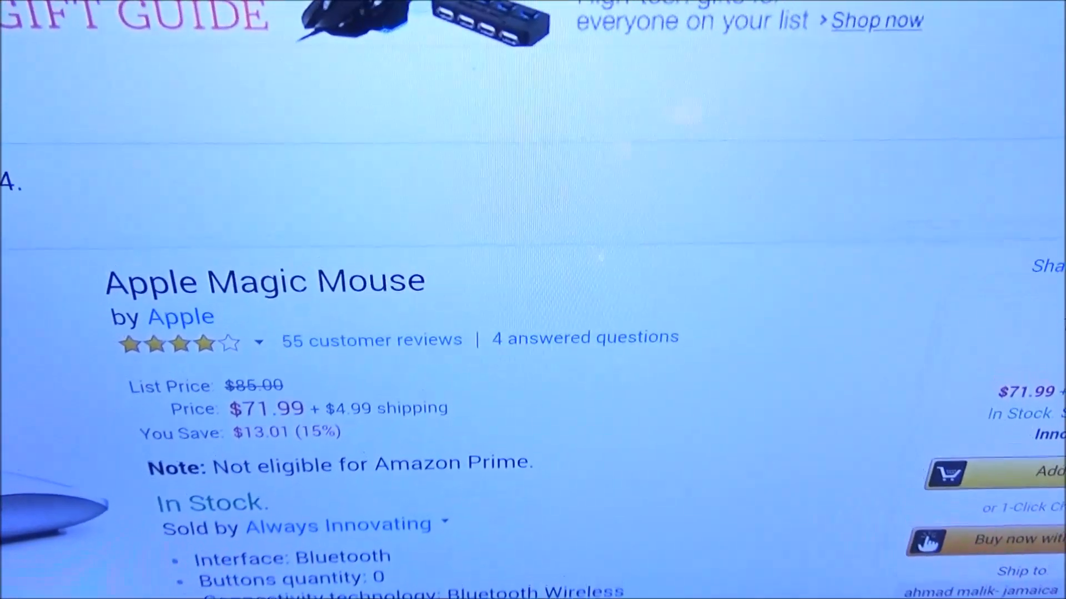
{"action": "scroll", "scroll_direction": "down", "scroll_amount": 3}
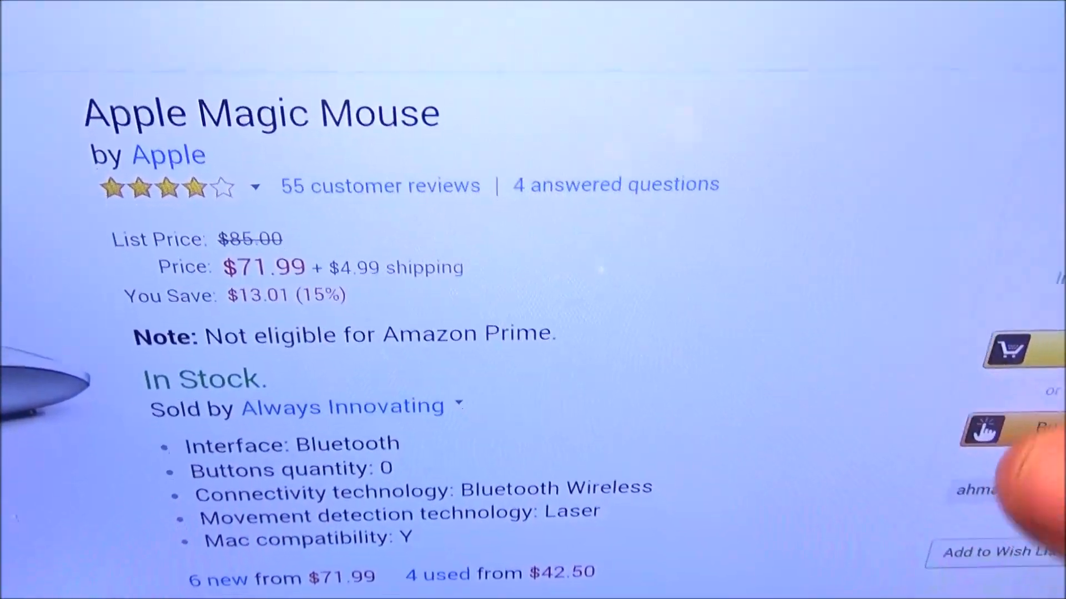
{"action": "scroll", "scroll_direction": "down", "scroll_amount": 3}
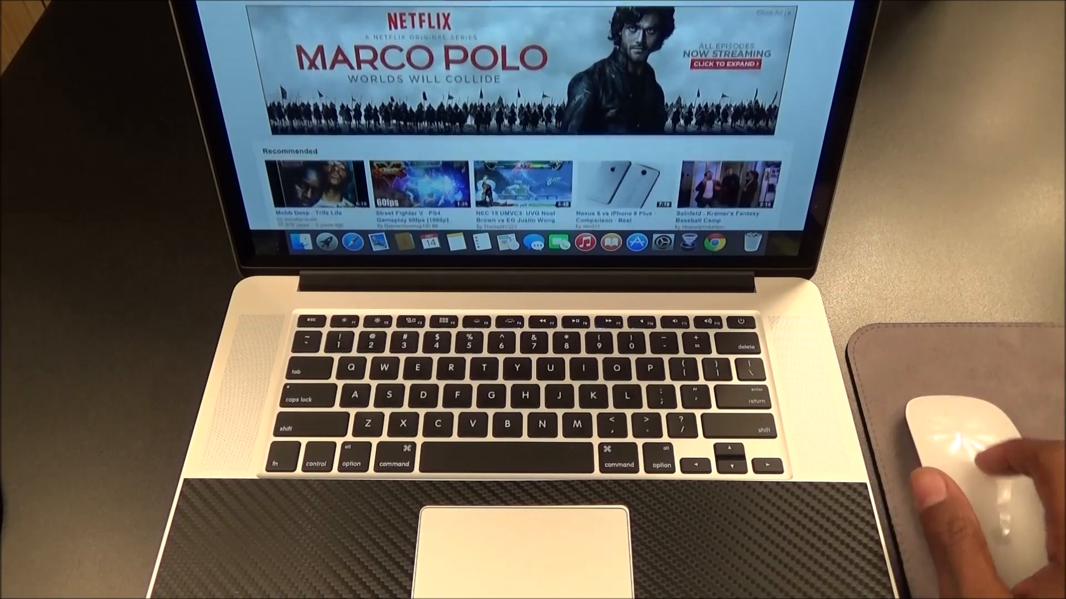
{"action": "scroll", "scroll_direction": "down", "scroll_amount": 3}
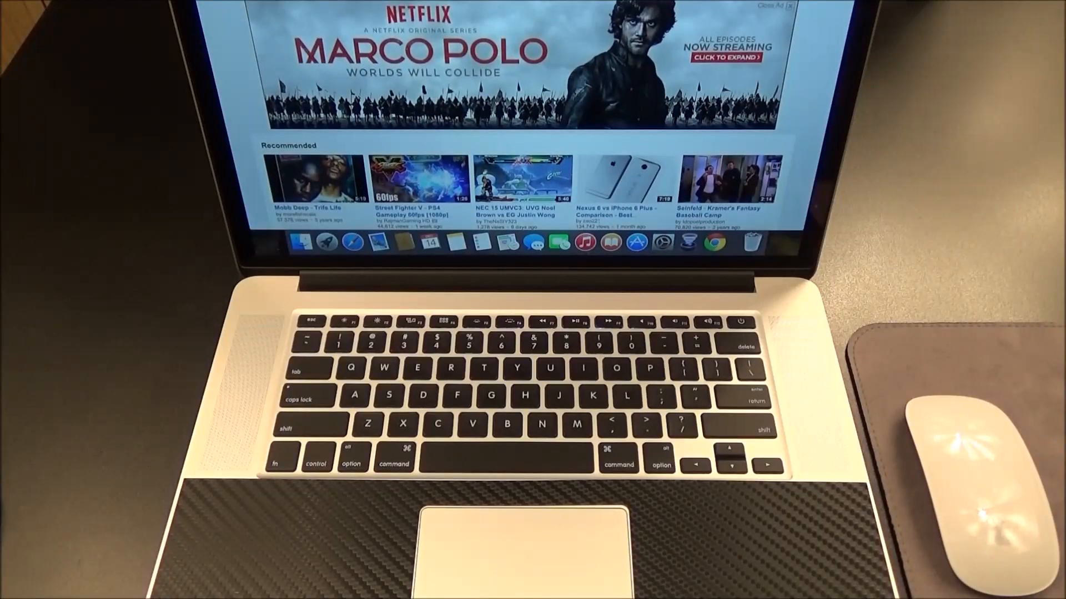
{"action": "scroll", "scroll_direction": "down", "scroll_amount": 3}
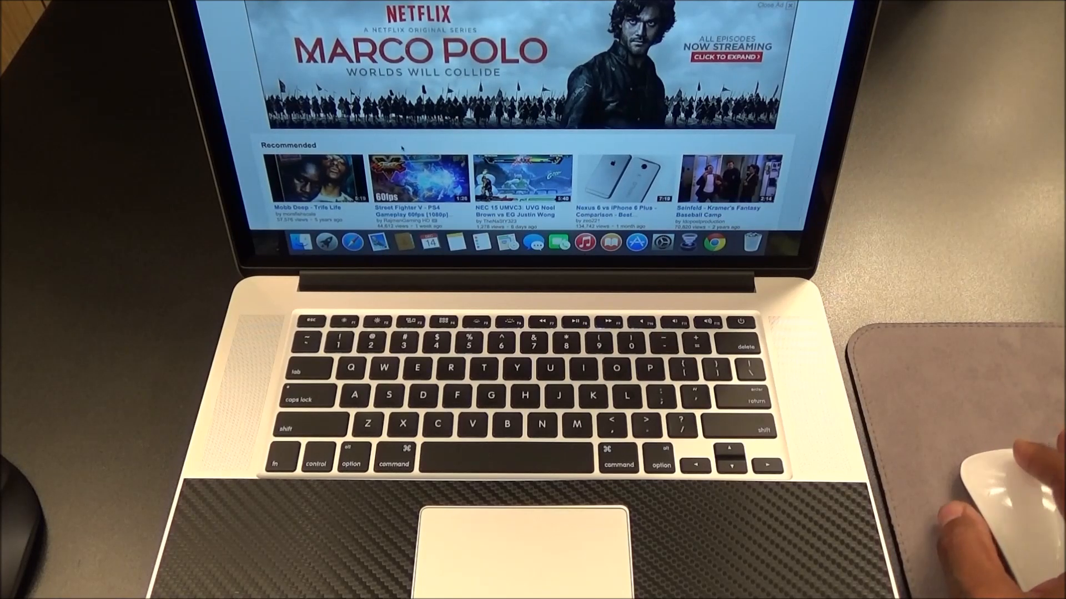
{"action": "right_click", "coordinate": [407, 179]}
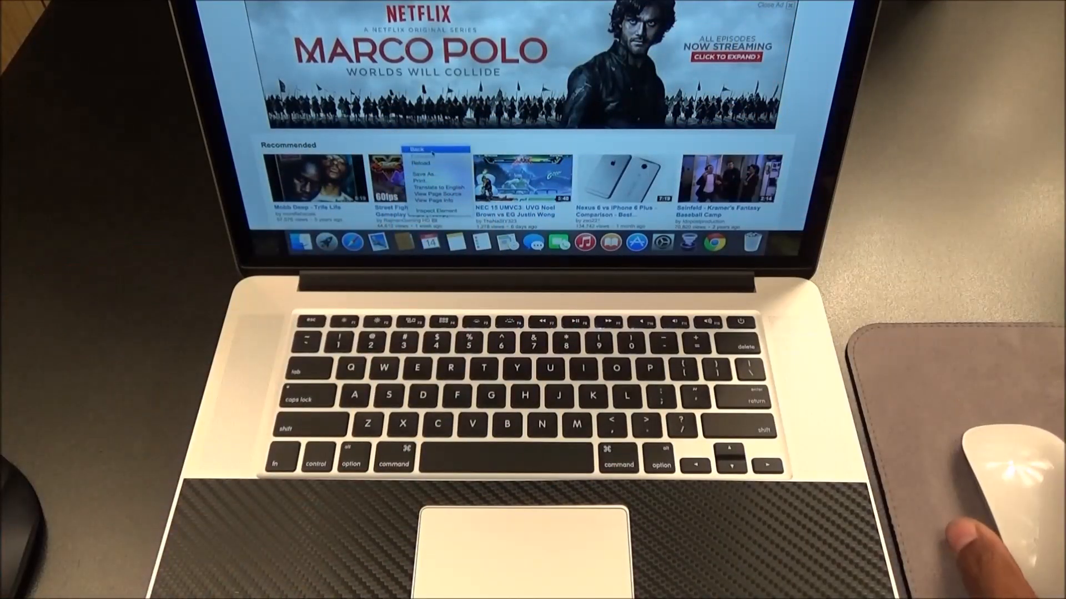
{"action": "left_click", "coordinate": [398, 140]}
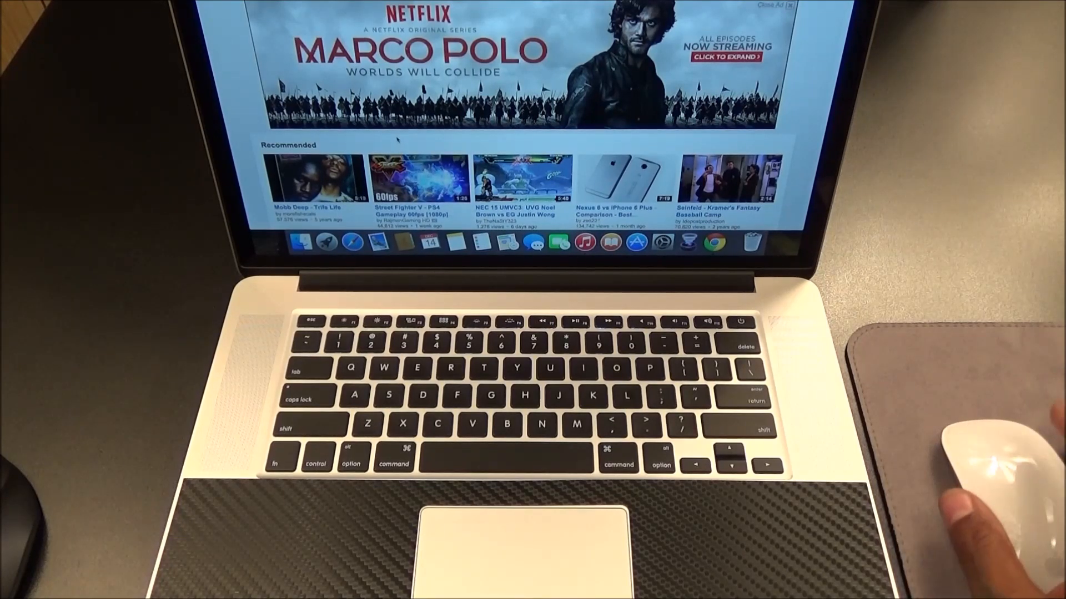
{"action": "scroll", "scroll_direction": "down", "scroll_amount": 3}
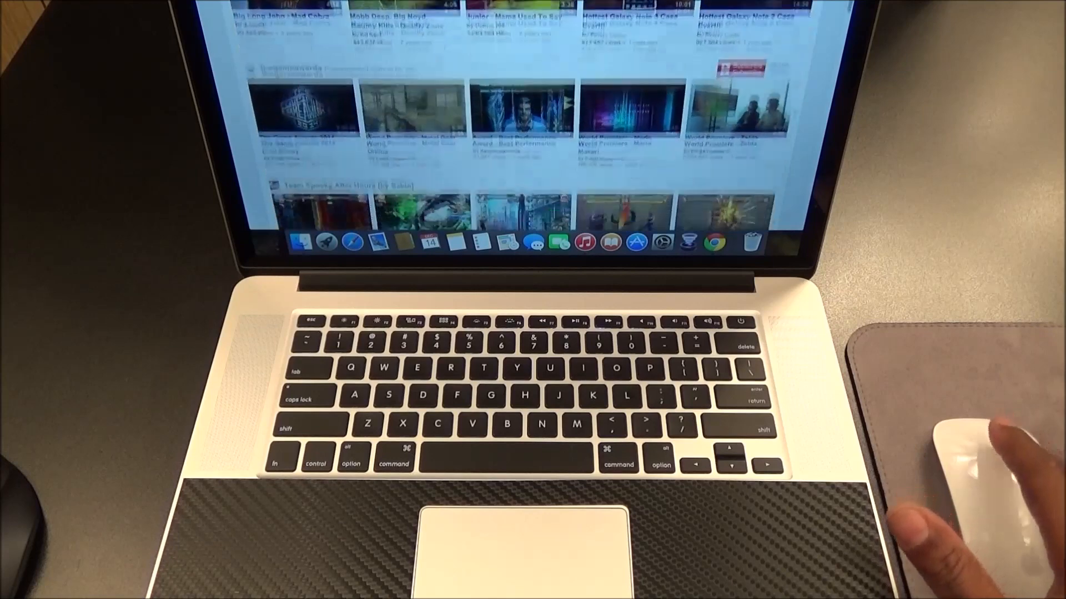
{"action": "scroll", "scroll_direction": "down", "scroll_amount": 3}
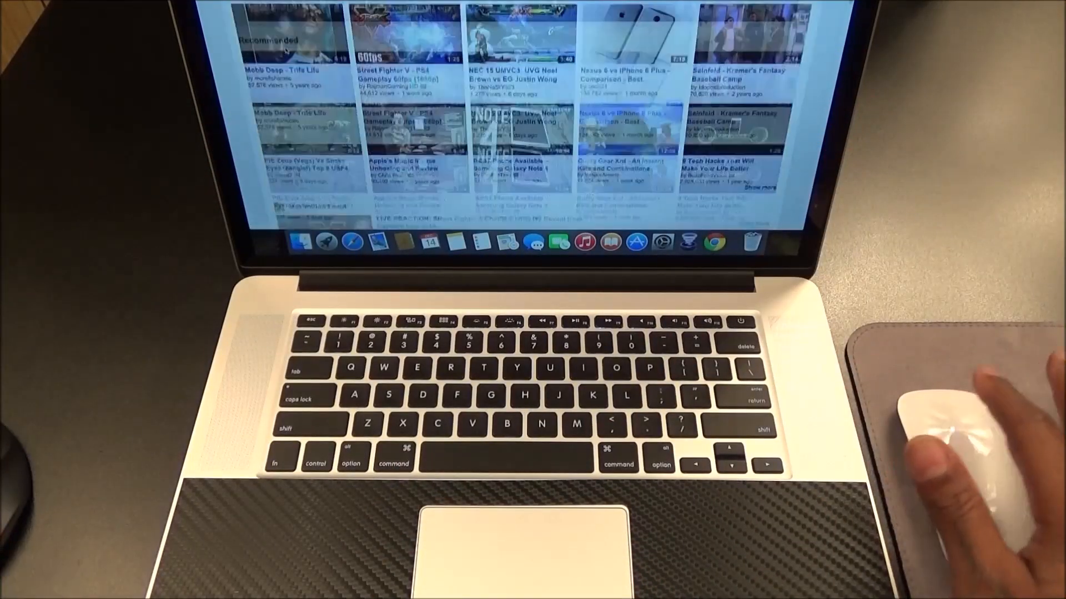
{"action": "scroll", "scroll_direction": "down", "scroll_amount": 3}
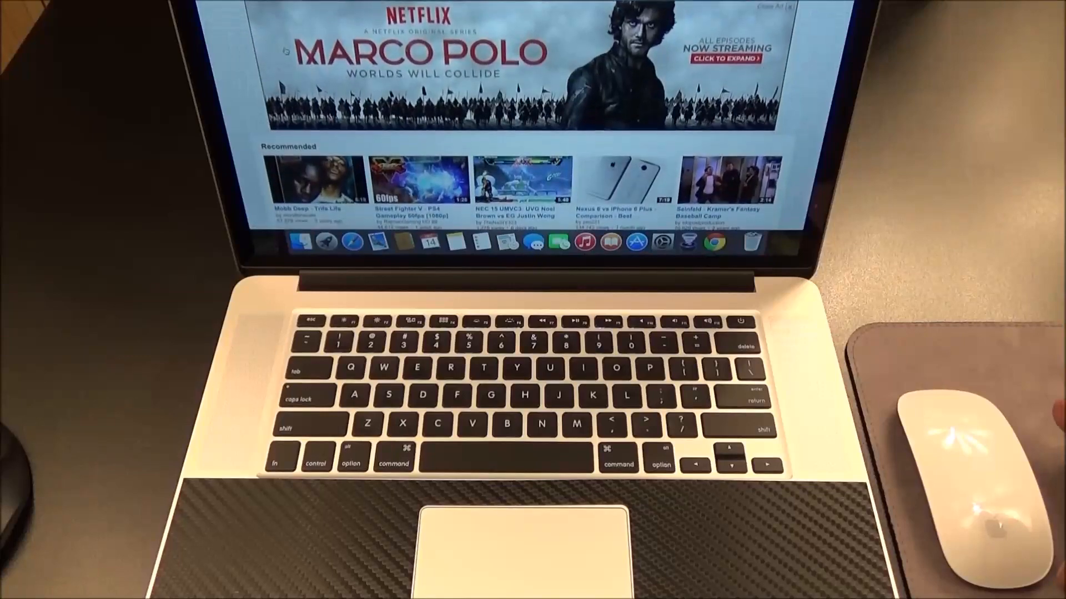
{"action": "scroll", "scroll_direction": "down", "scroll_amount": 3}
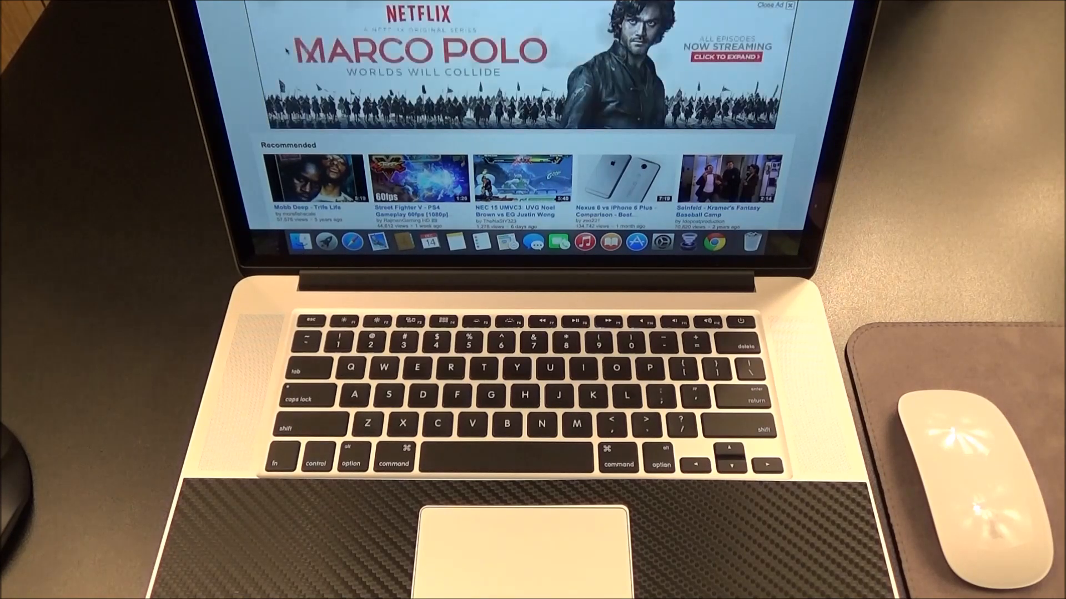
{"action": "scroll", "scroll_direction": "down", "scroll_amount": 3}
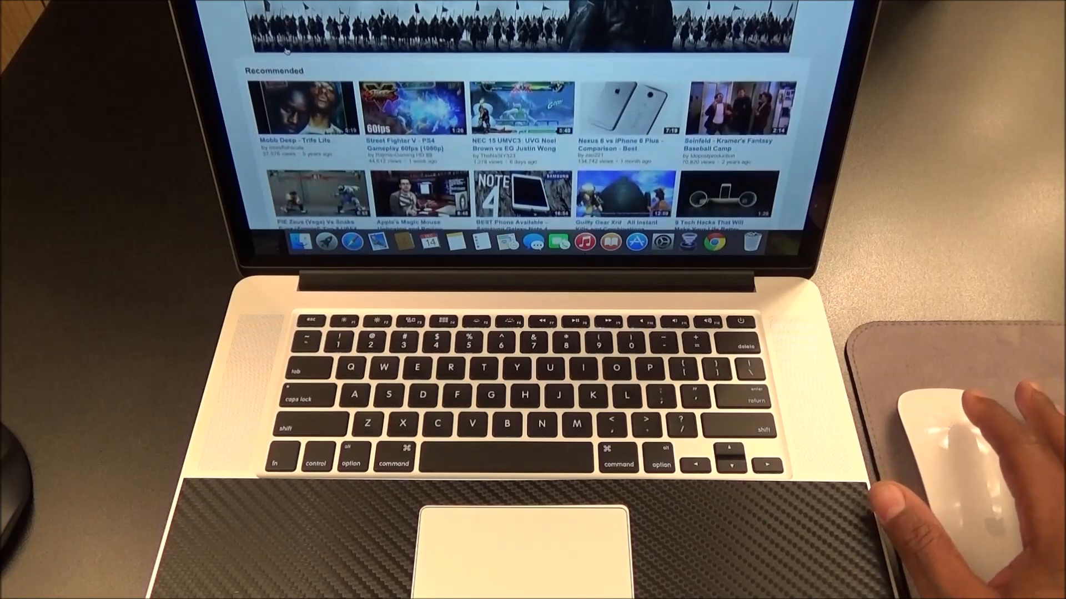